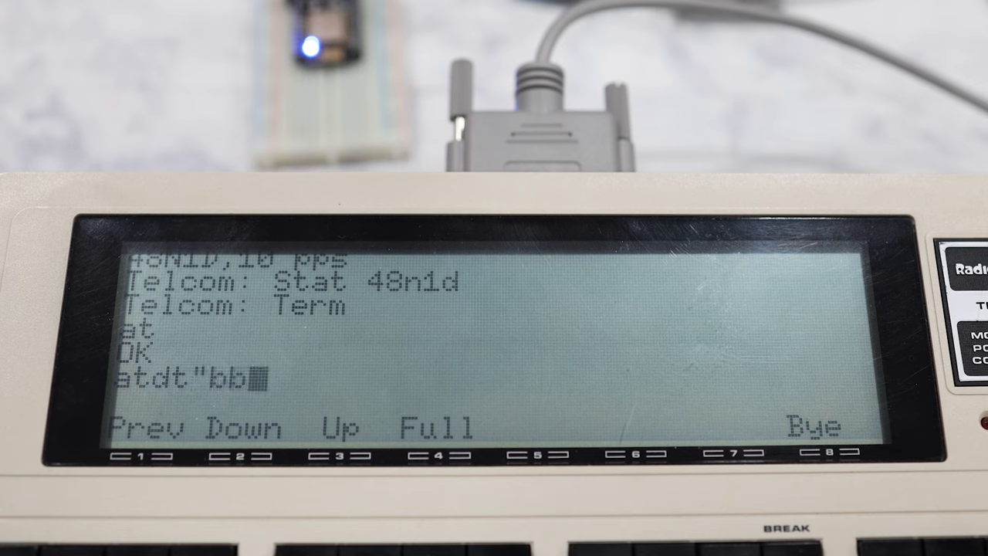
Dial "bbs.retrocampus.com" with atdt from the TELCOM terminal.
{"action": "type", "text": "s.retro"}
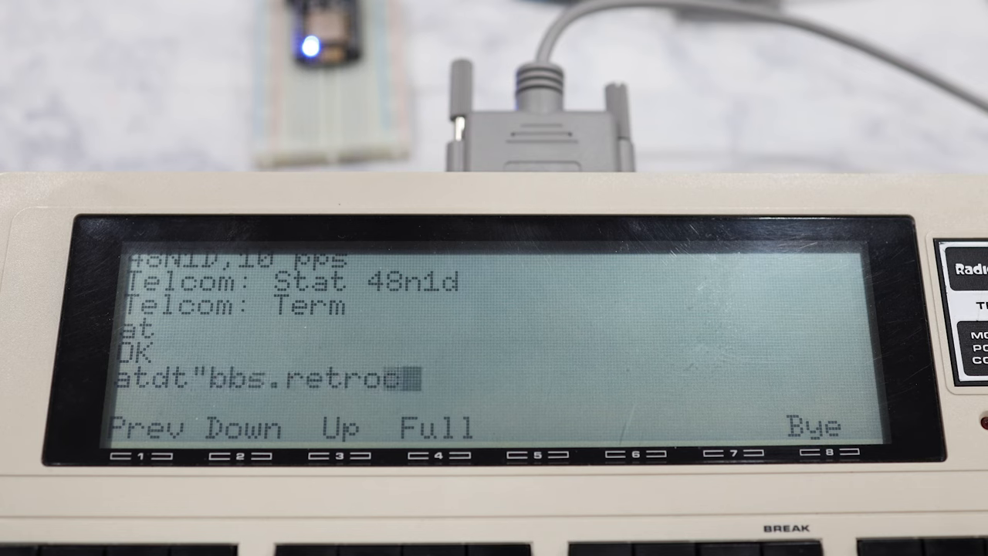
{"action": "type", "text": "campus.co"}
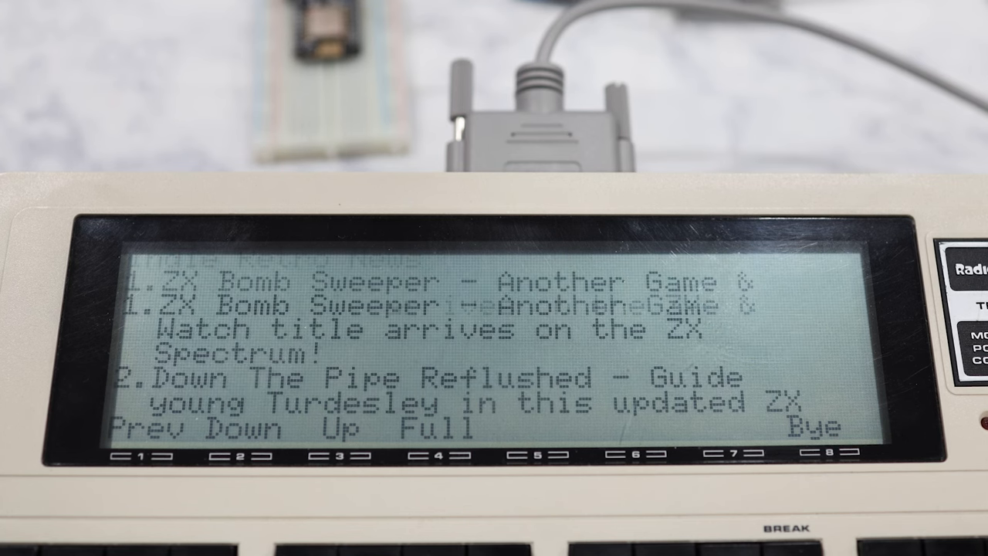
Advance through the Indie Retro News pages about new ZX Spectrum games.
{"action": "left_click", "coordinate": [231, 427]}
{"action": "type", "text": "atdt\"cavebbs."}
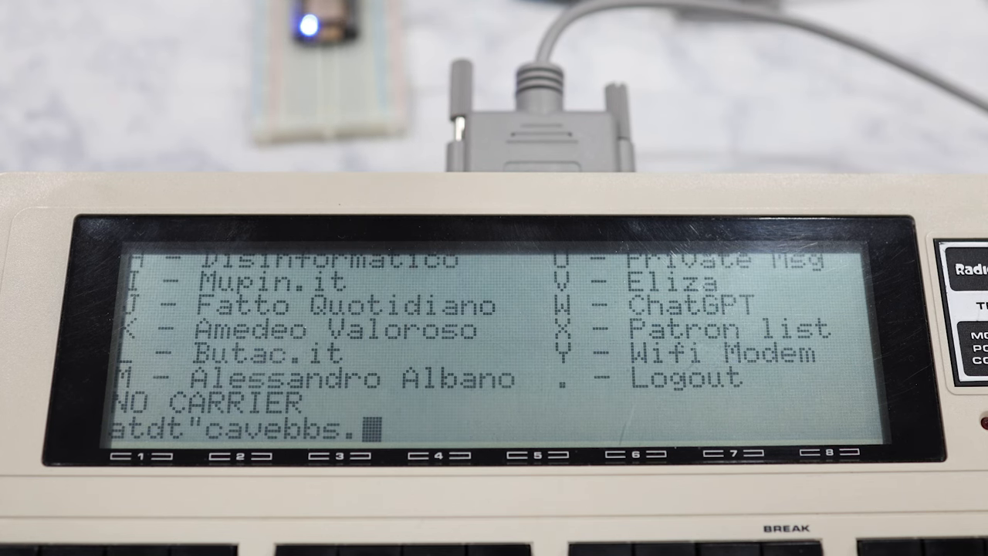
Dial "cavebbs.homeip.net" with atdt after the NO CARRIER prompt.
{"action": "type", "text": "homeip."}
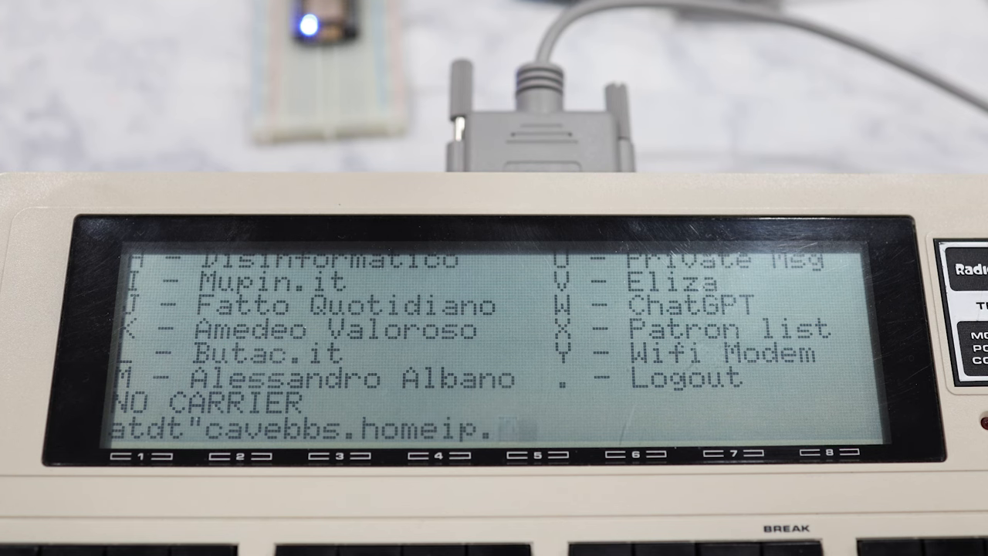
{"action": "type", "text": "net"}
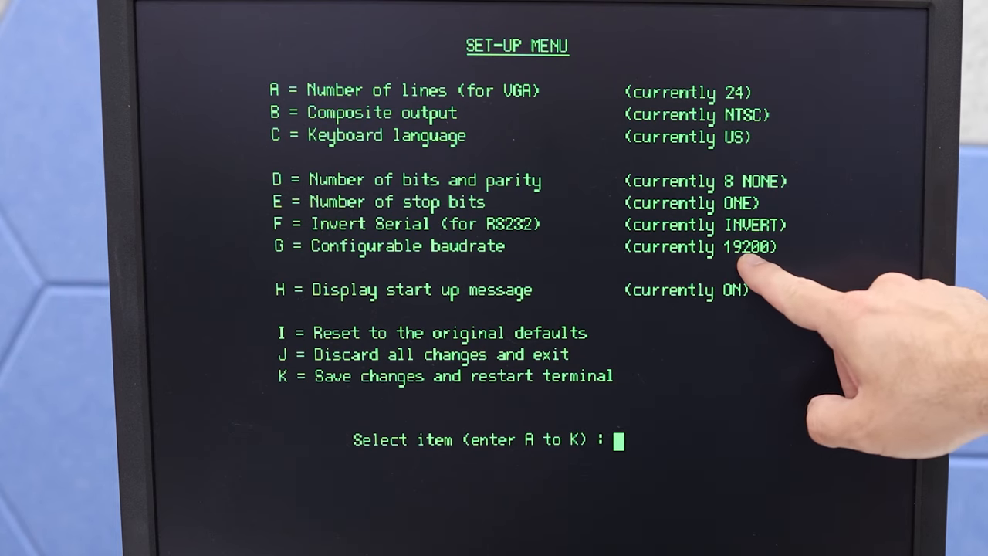
Set the MVT100 baud rate to 57600 and the serial signal to normal (1).
{"action": "type", "text": "G"}
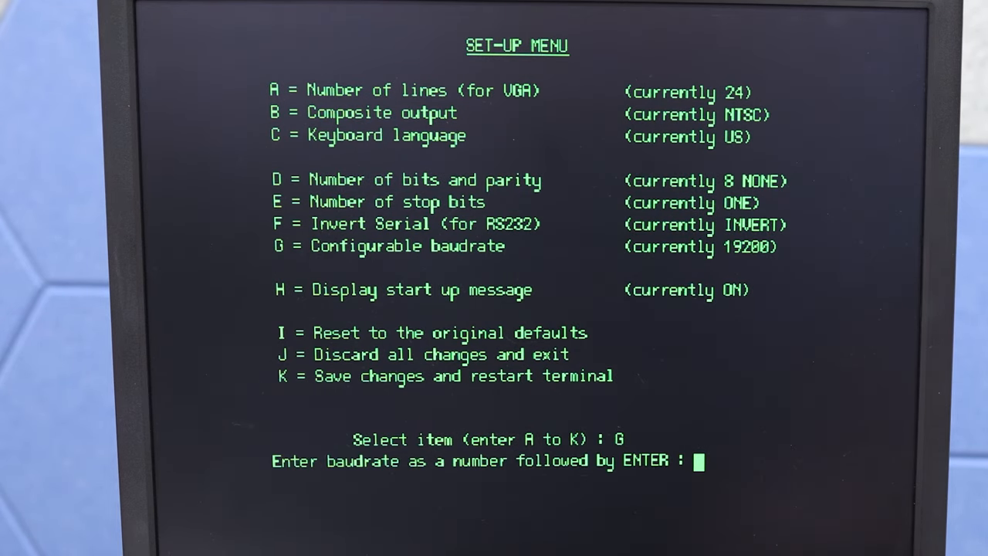
{"action": "type", "text": "57"}
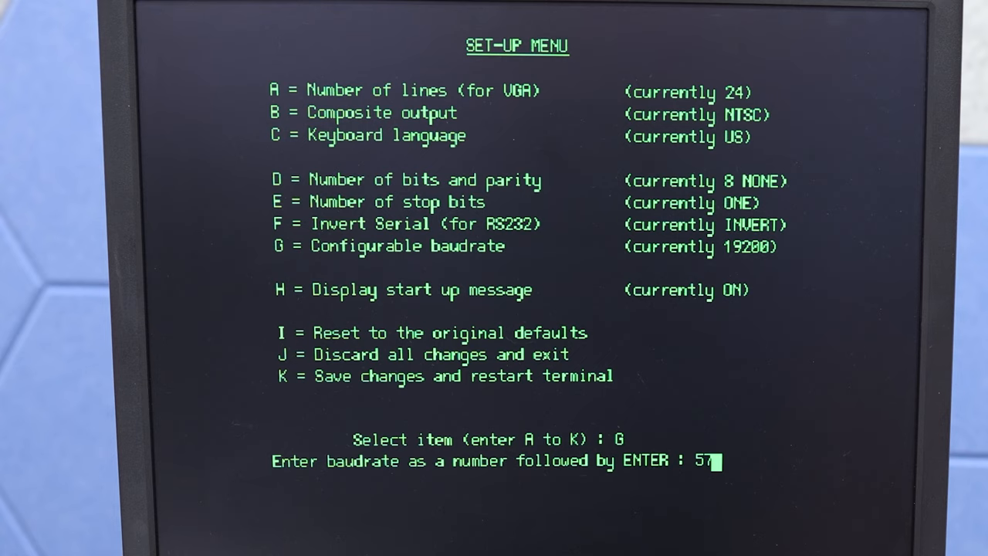
{"action": "type", "text": "600"}
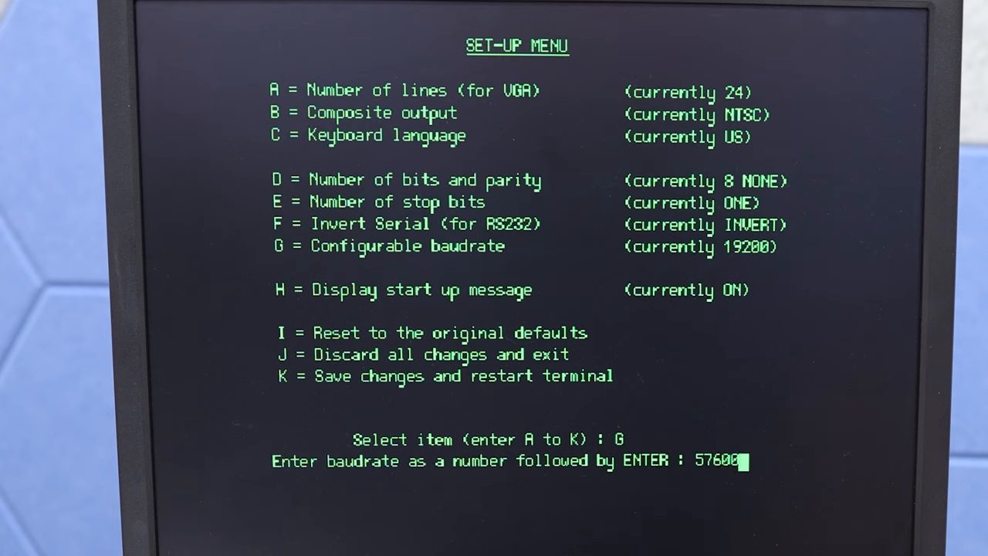
{"action": "key", "text": "Enter"}
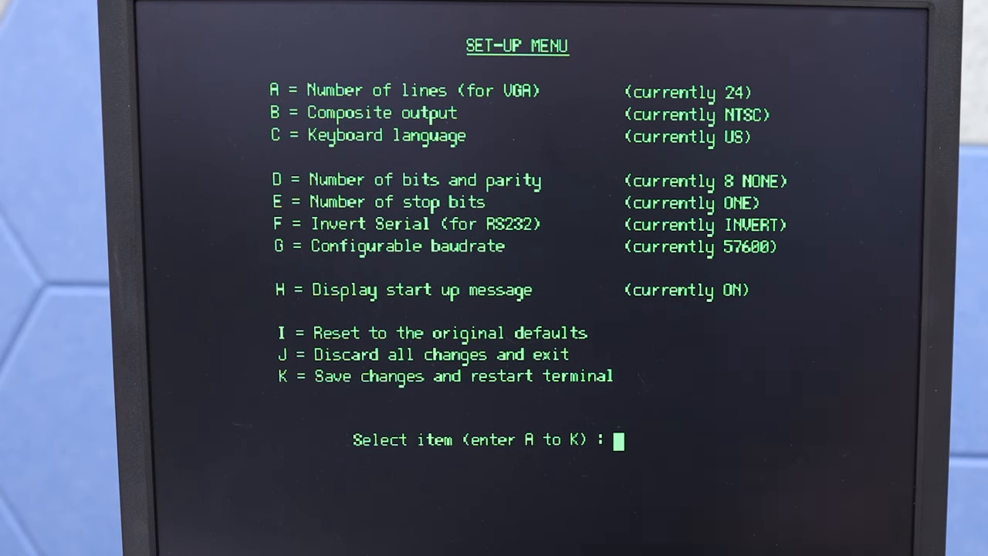
{"action": "type", "text": "F"}
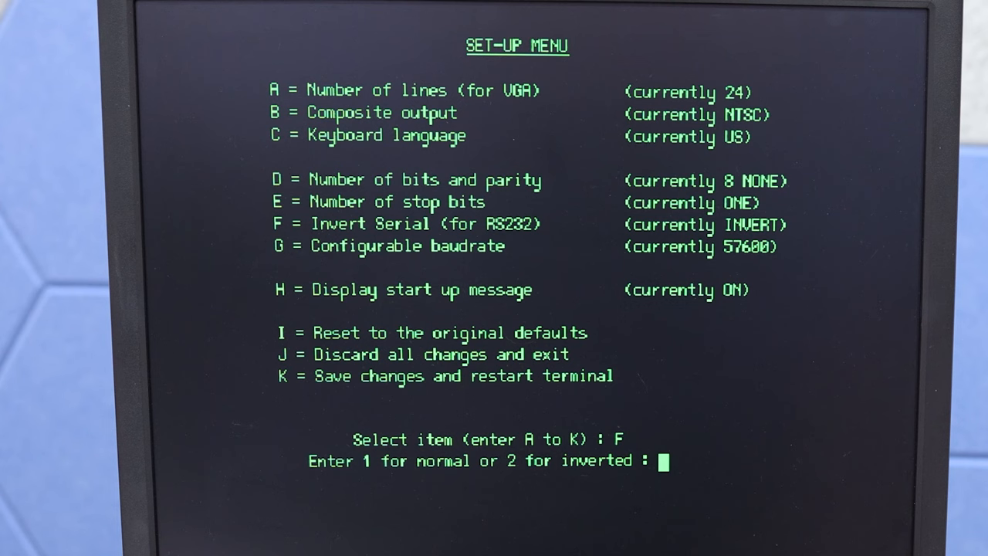
{"action": "type", "text": "1"}
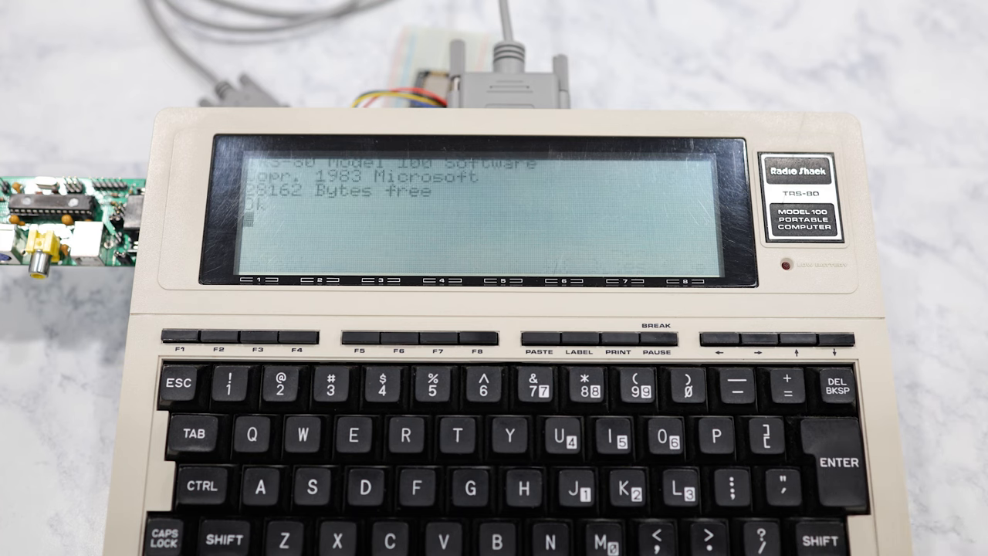
Print "Hello" from BASIC to test output on the VGA monitor.
{"action": "type", "text": "sc"}
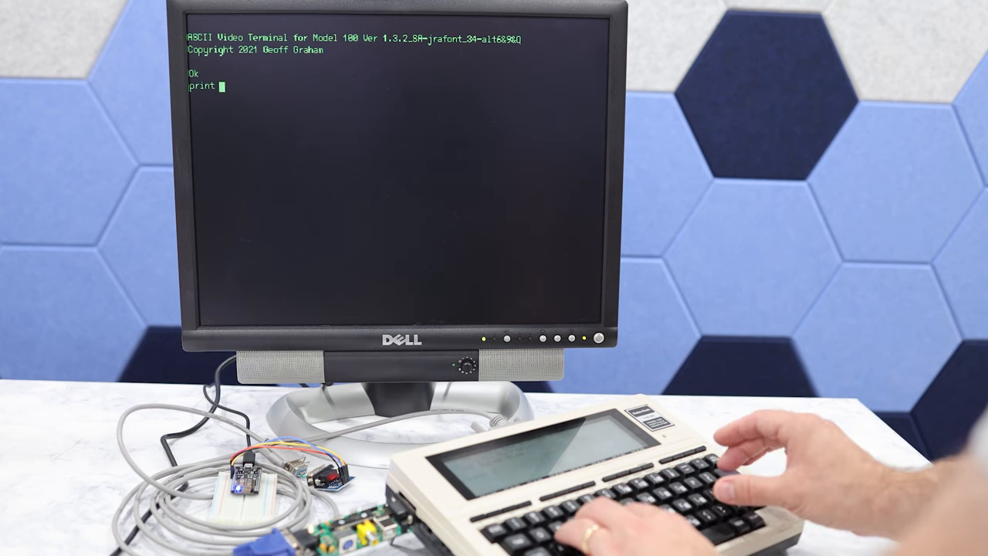
{"action": "type", "text": "\"Hello"}
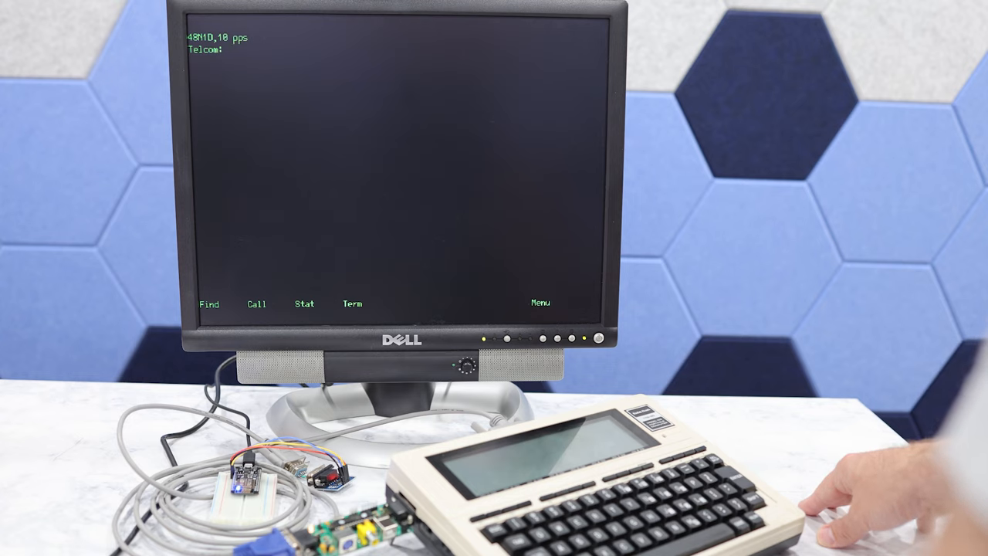
Dial "cavebbs.homeip.net" and choose game 11, The Pit v4.17, from the games menu.
{"action": "type", "text": "atdt\"cavebbs.homeip.n"}
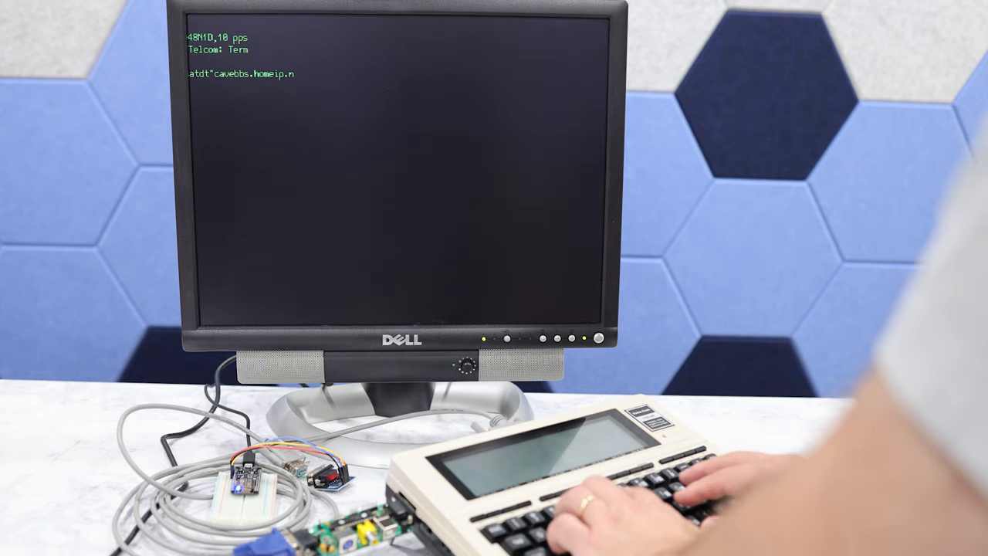
{"action": "type", "text": "et\""}
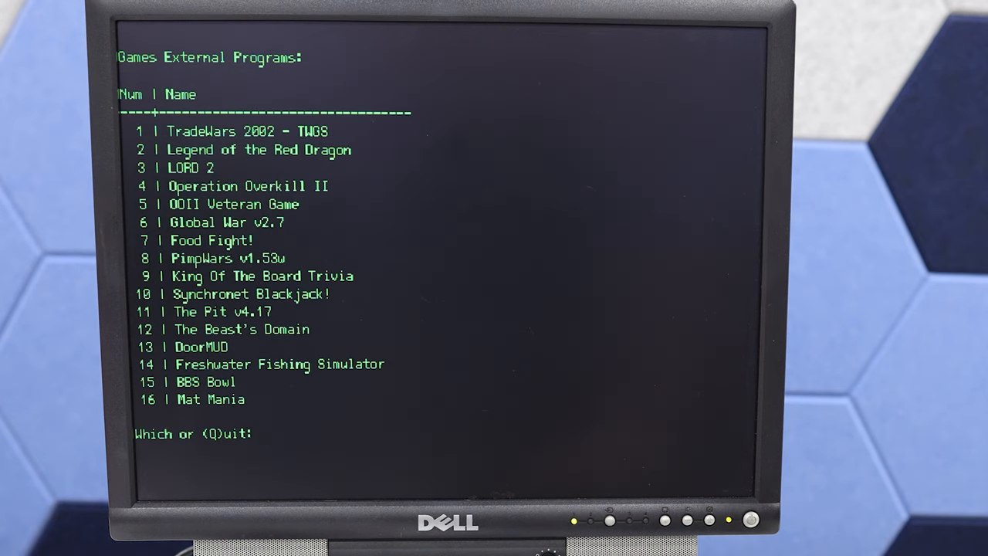
{"action": "type", "text": "11"}
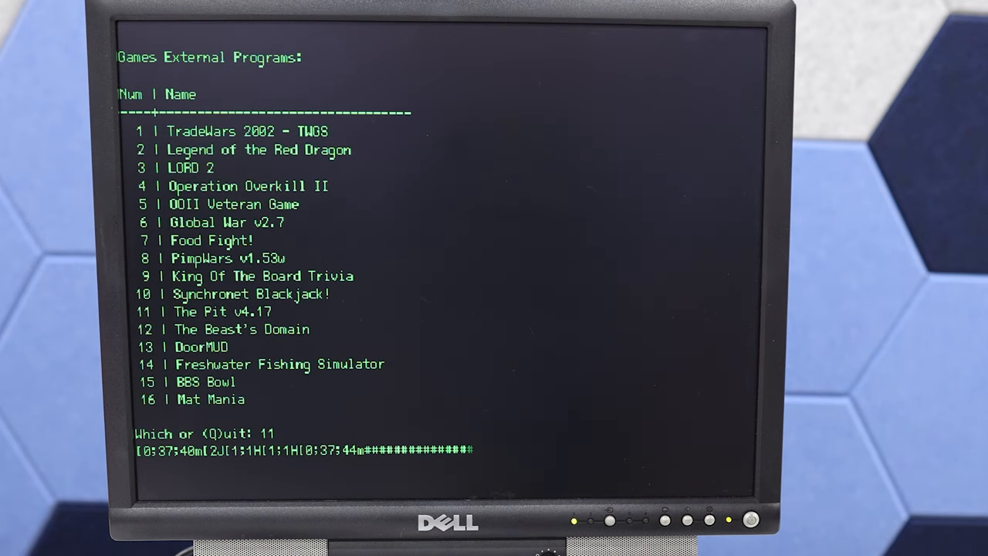